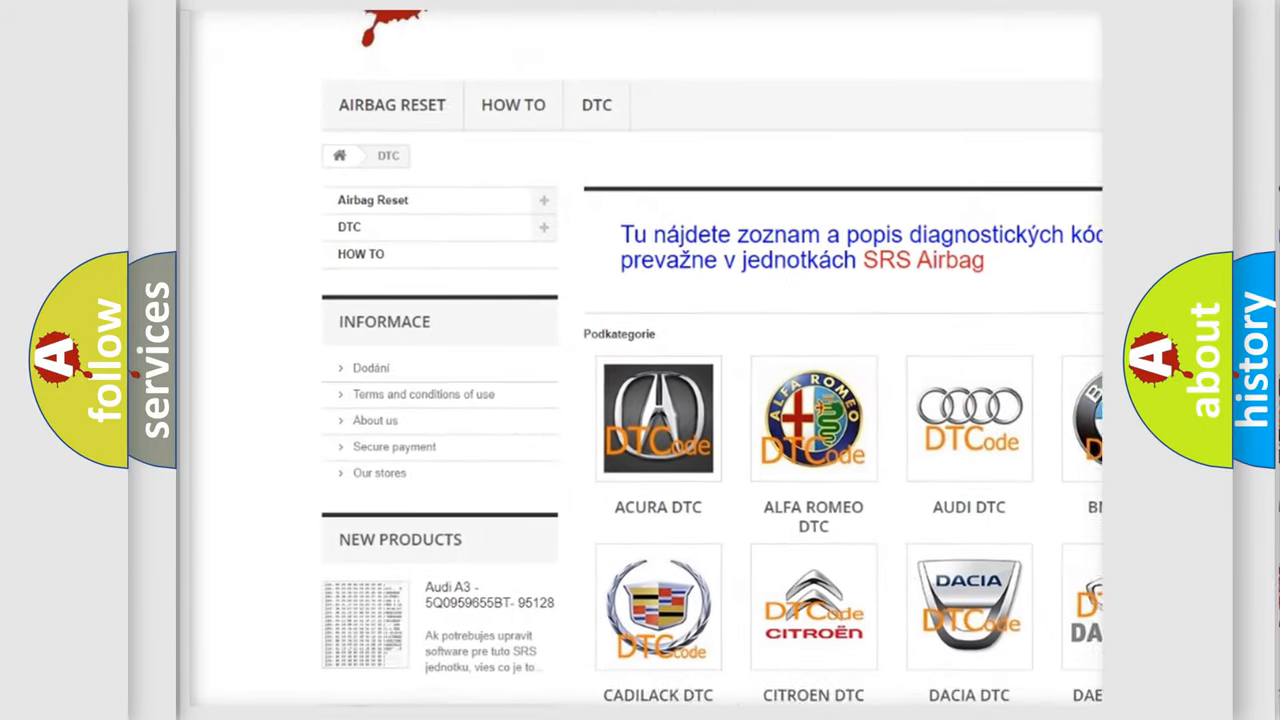
pyautogui.scroll(-3)
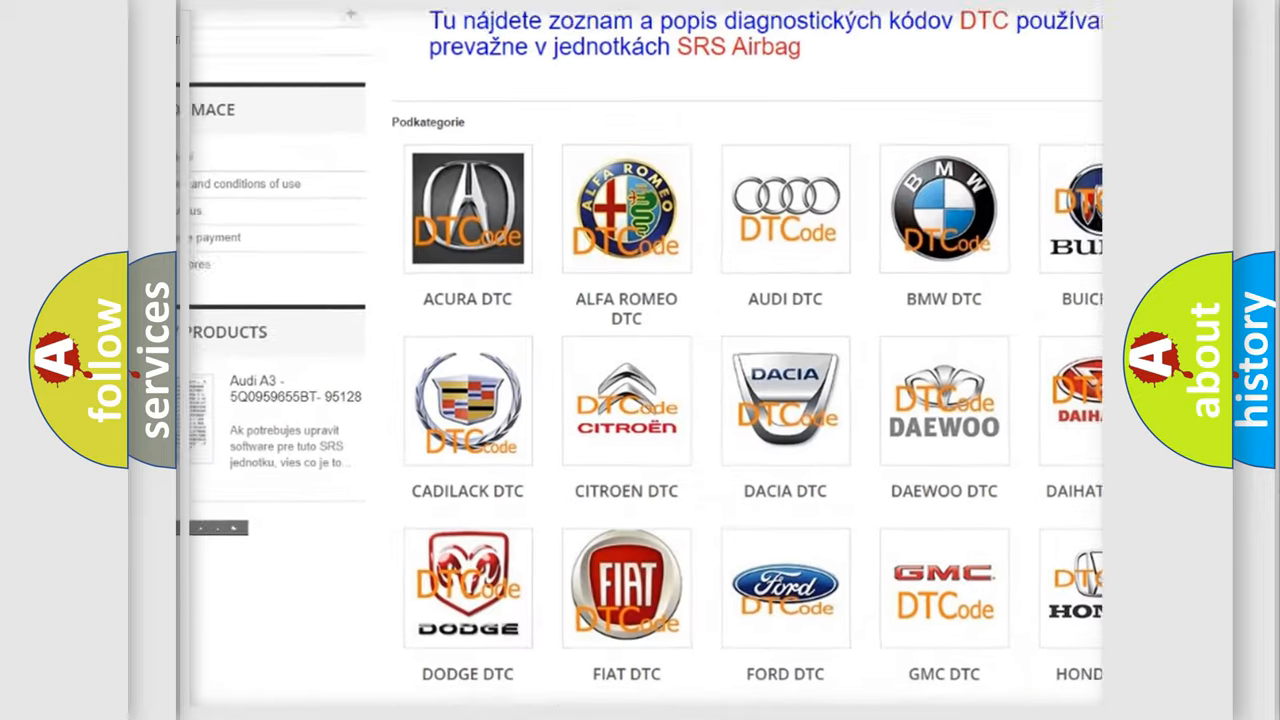
pyautogui.scroll(-3)
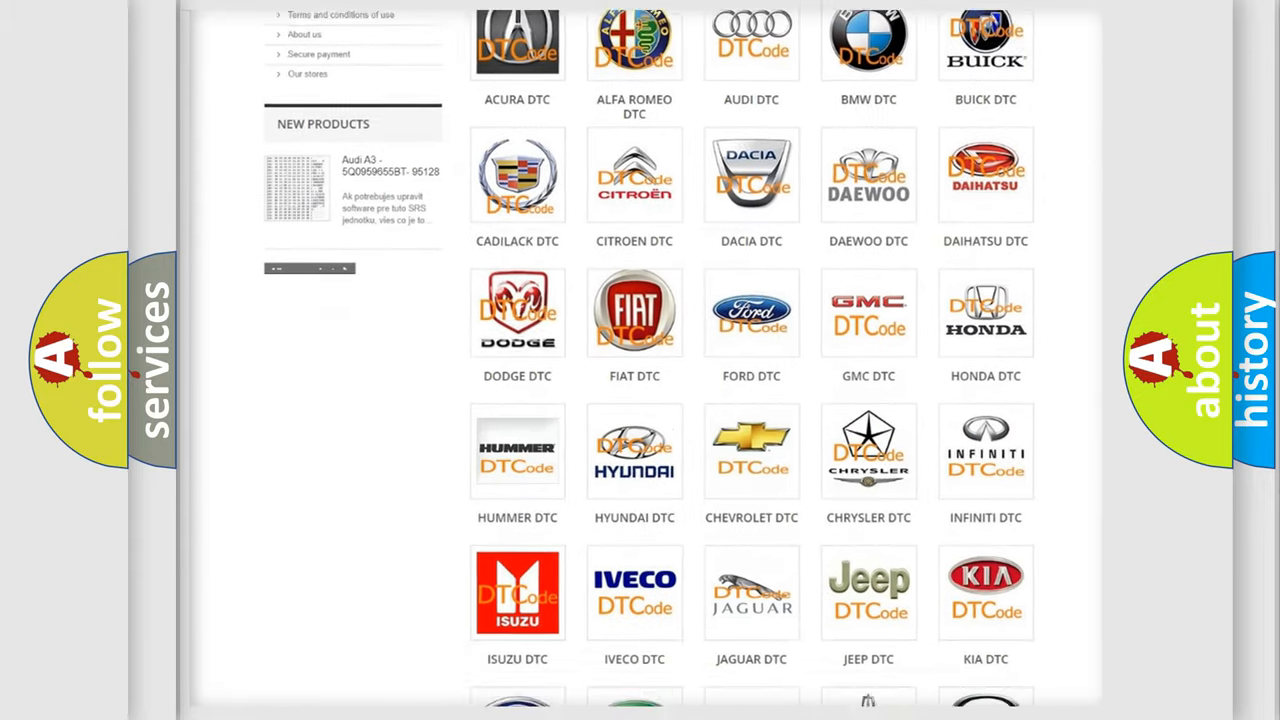
pyautogui.scroll(-3)
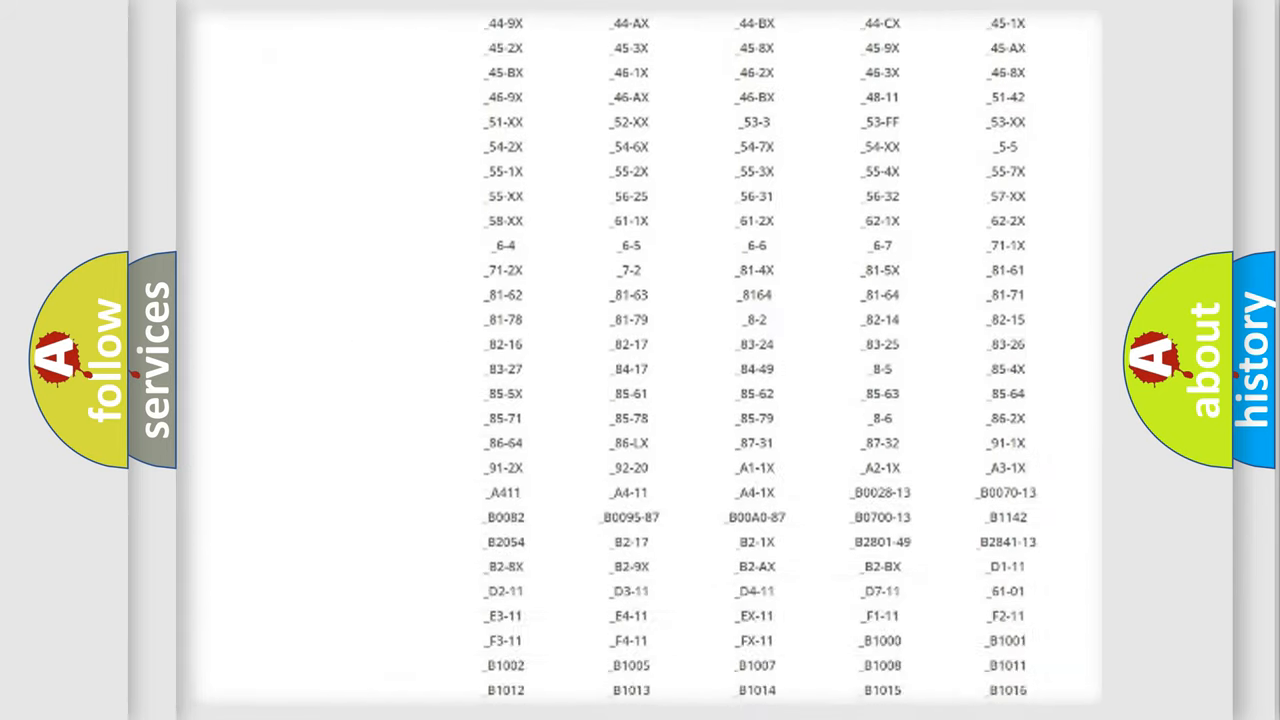
pyautogui.scroll(-3)
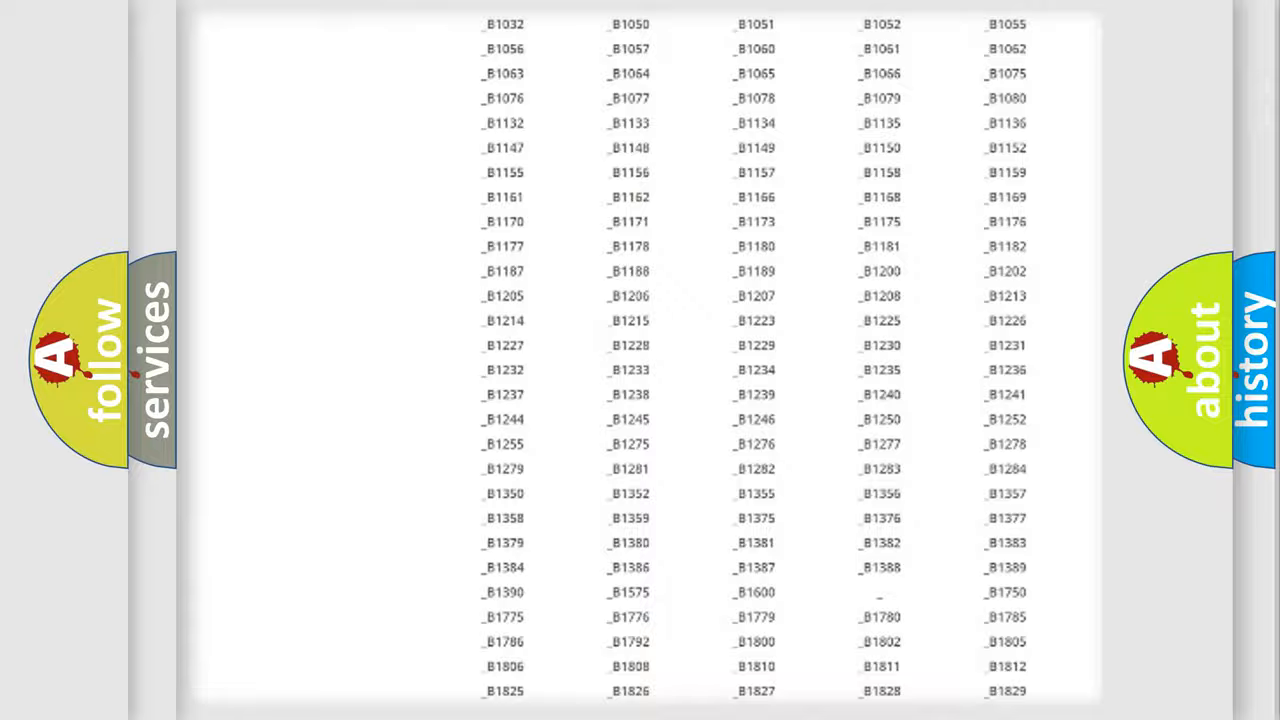